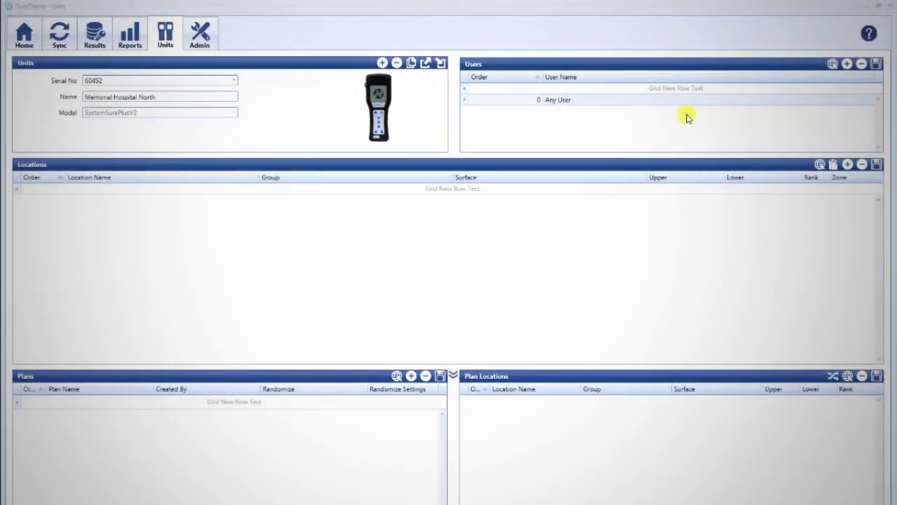
mouse_move(799, 96)
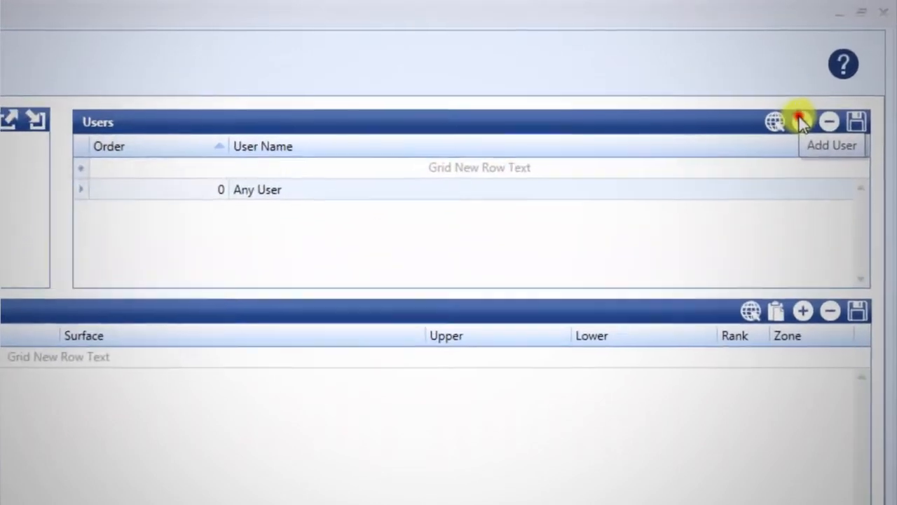
Add Laura and Esteban as the first new users in the unit's Users pane
click(799, 121)
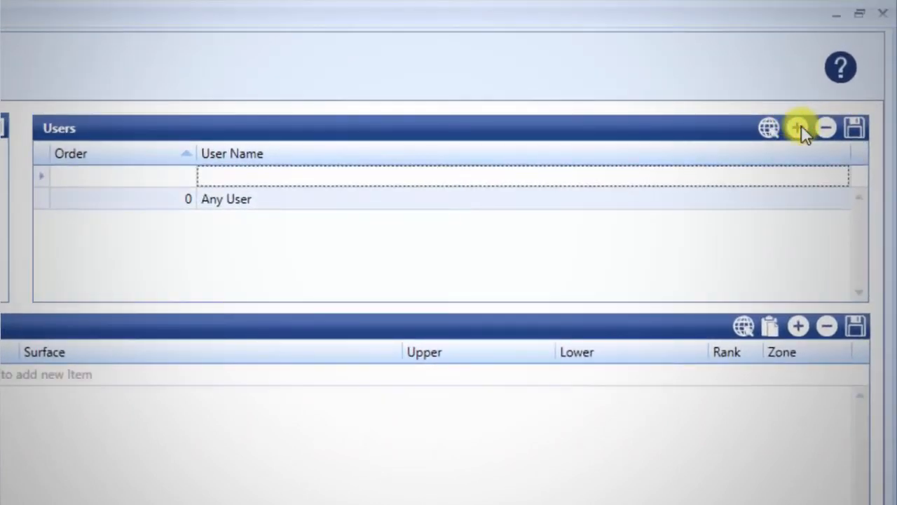
text(Laura)
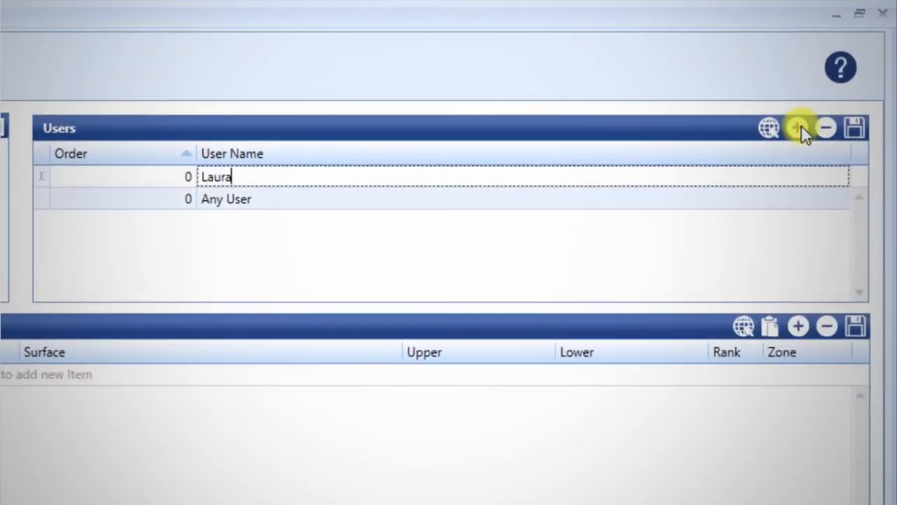
click(796, 128)
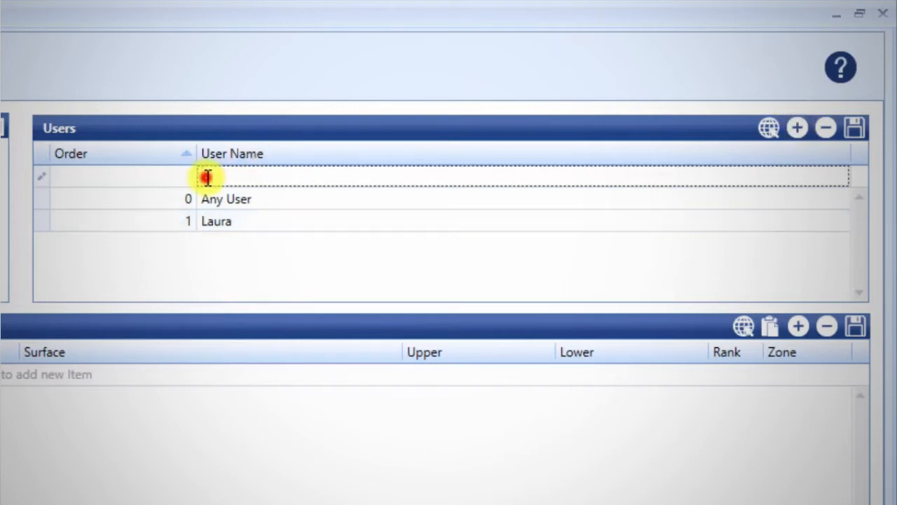
text(Esteban)
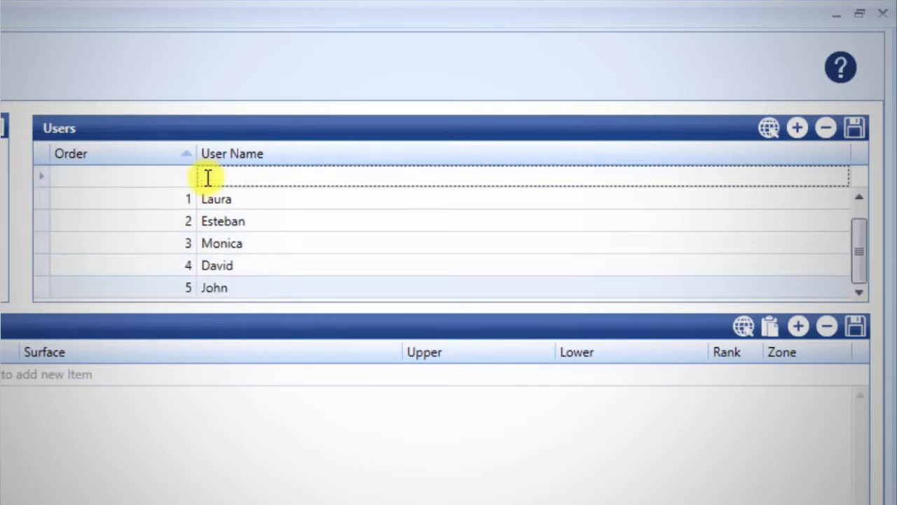
mouse_move(238, 287)
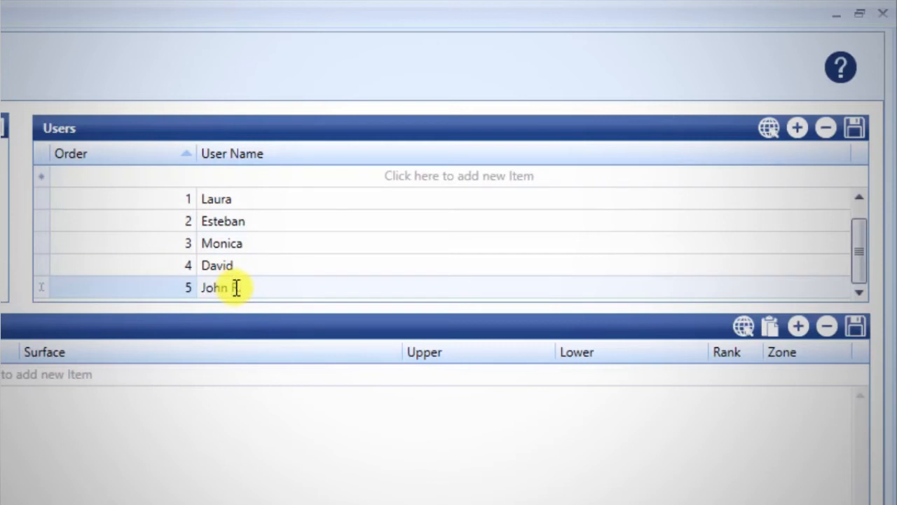
text(John G.)
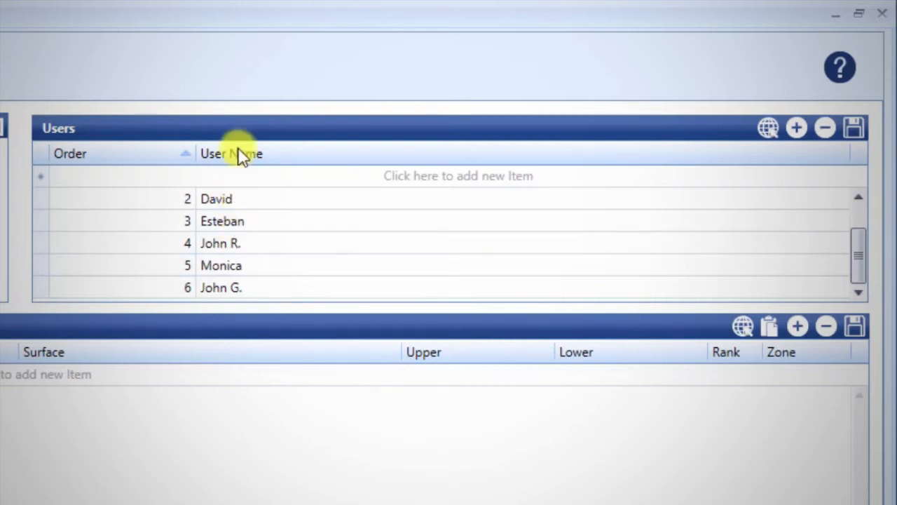
Sort the users alphabetically by User Name and save that as the user order
click(231, 153)
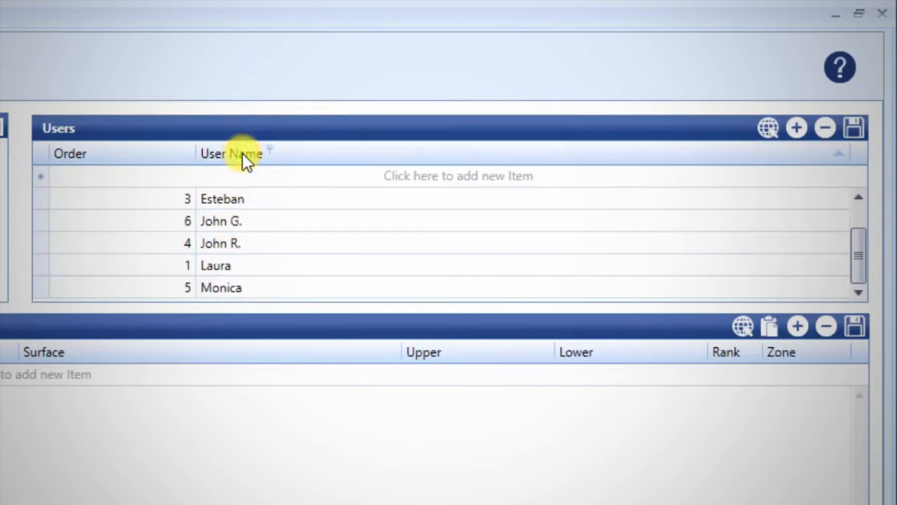
mouse_move(848, 123)
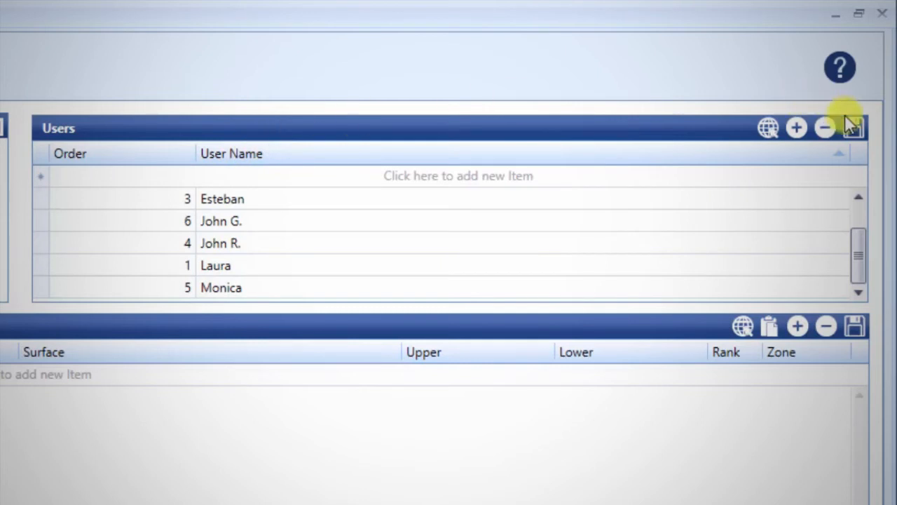
click(855, 128)
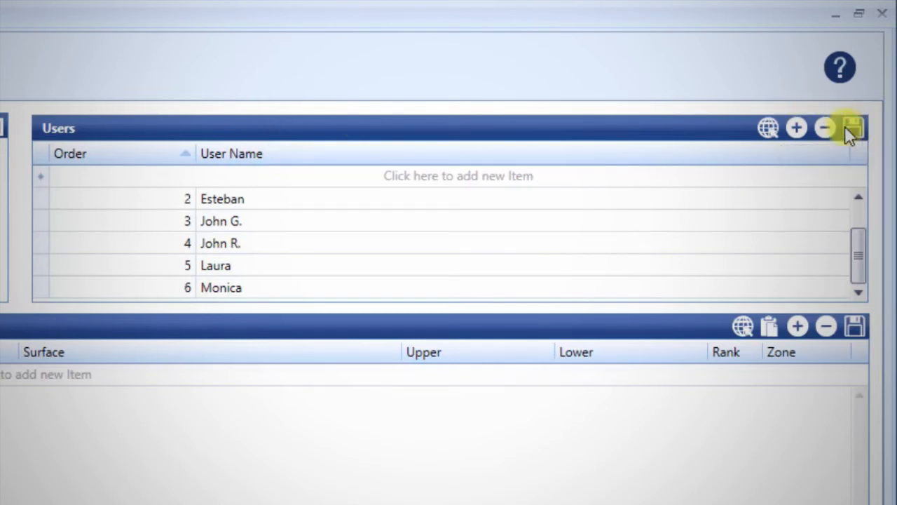
click(854, 128)
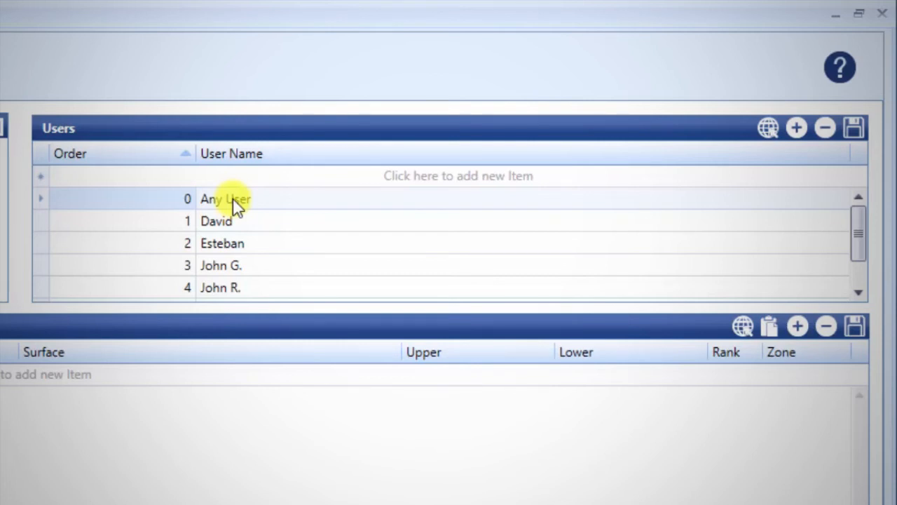
Delete the user David from the unit's users and confirm
click(222, 218)
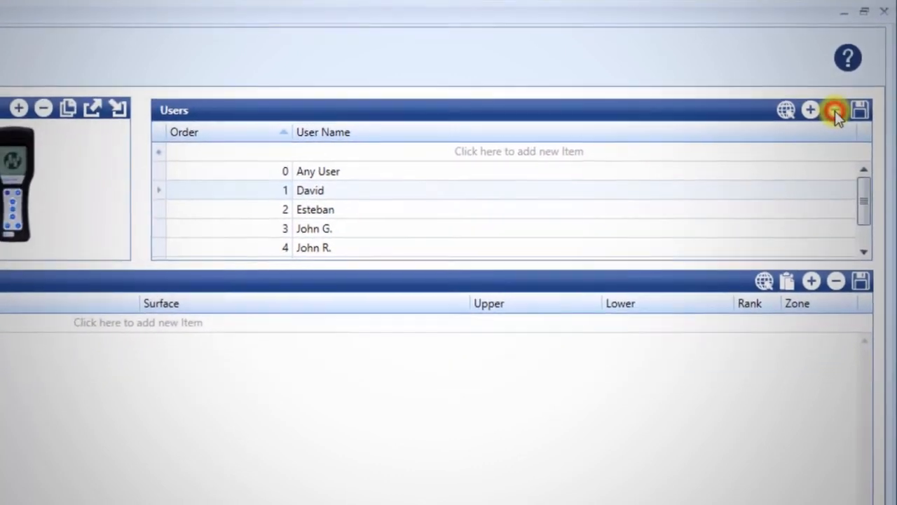
click(835, 109)
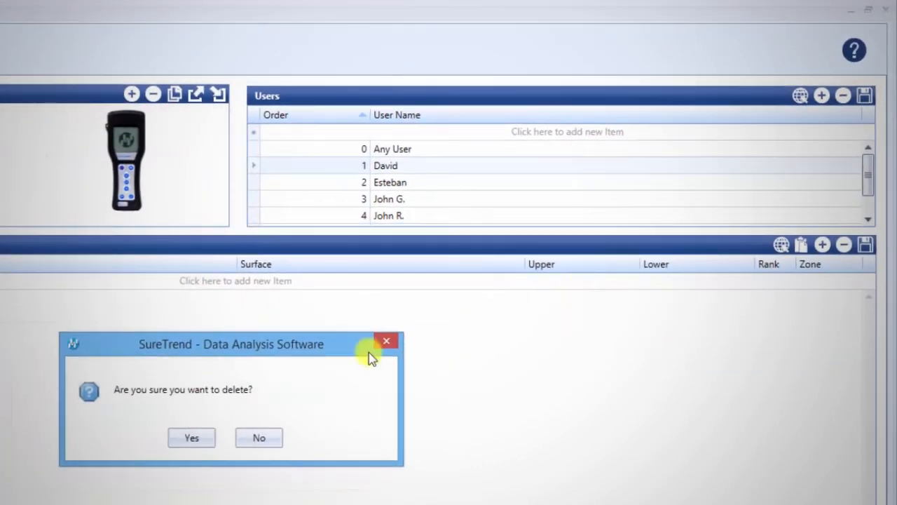
click(191, 438)
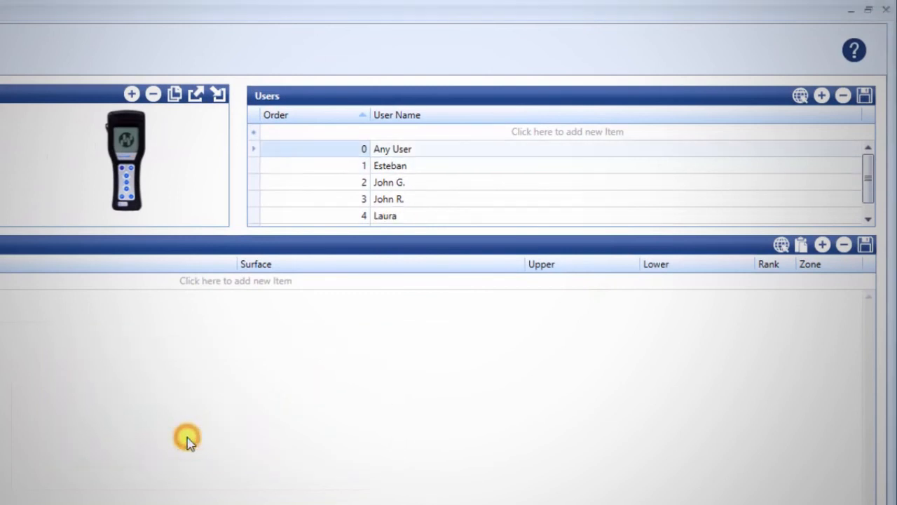